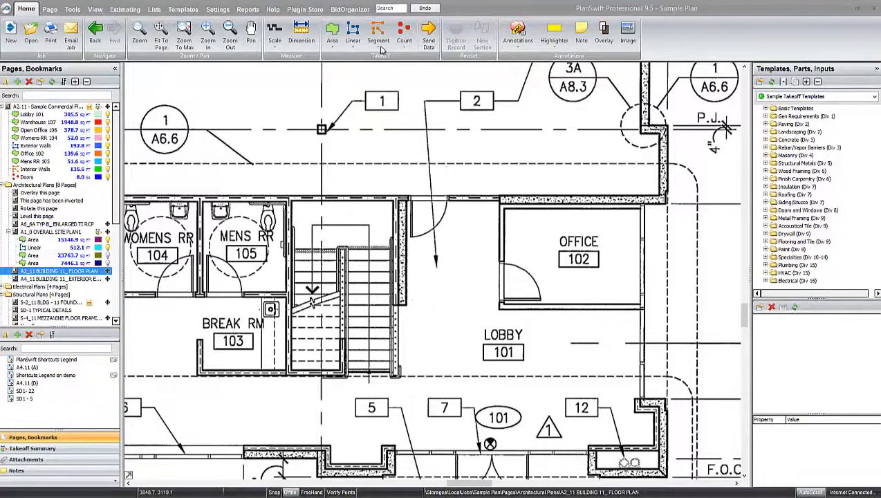
# - Create a new segment takeoff with 2 plies, bearing 2 and a length calculation option
pyautogui.click(378, 31)
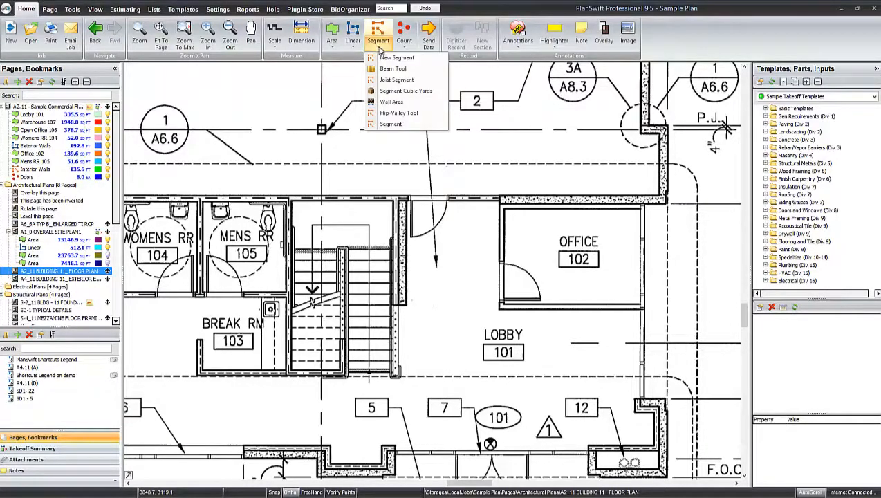
pyautogui.click(396, 58)
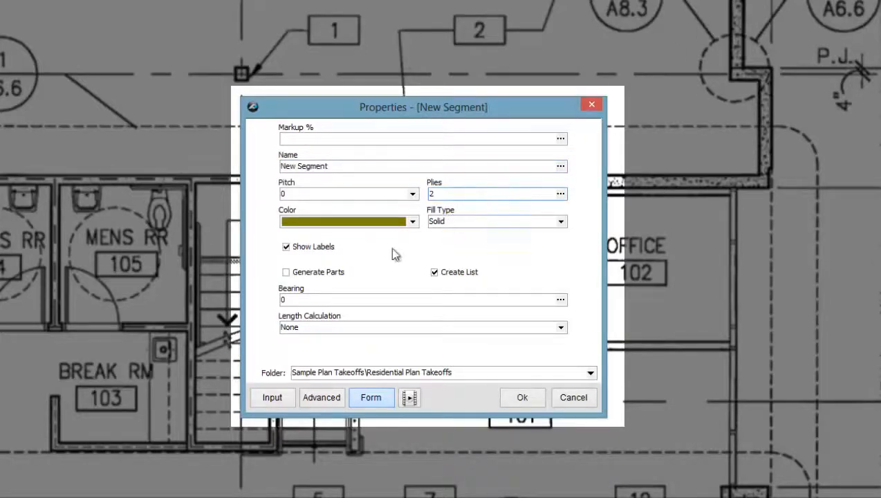
pyautogui.click(386, 299)
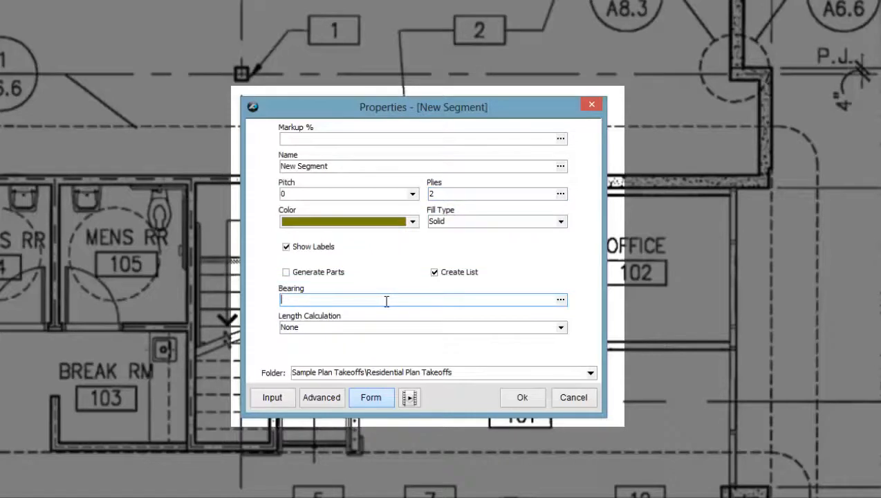
pyautogui.write('2')
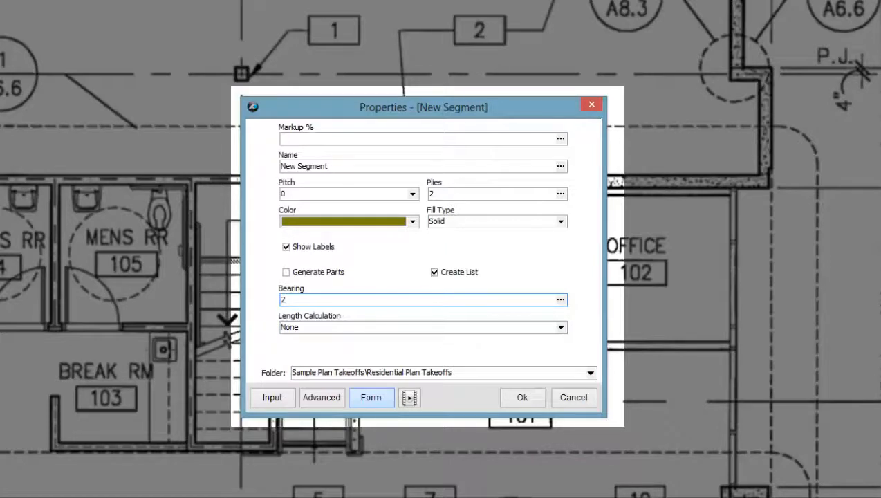
pyautogui.click(422, 300)
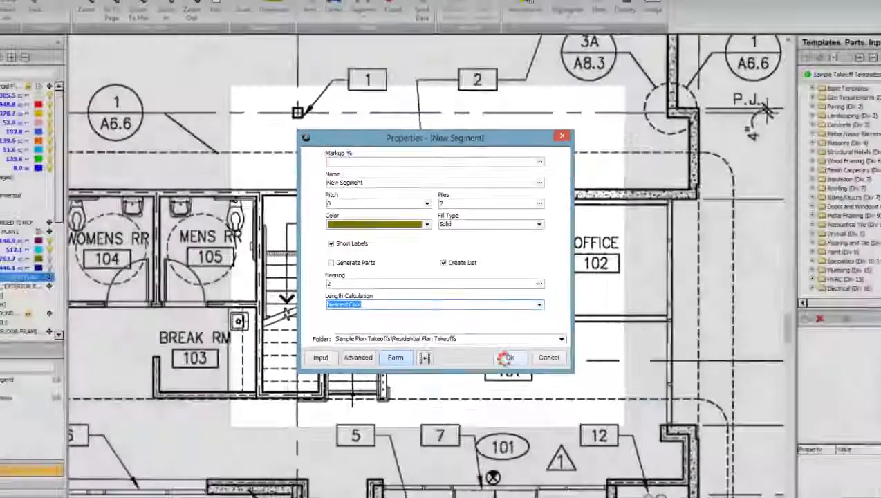
pyautogui.click(506, 357)
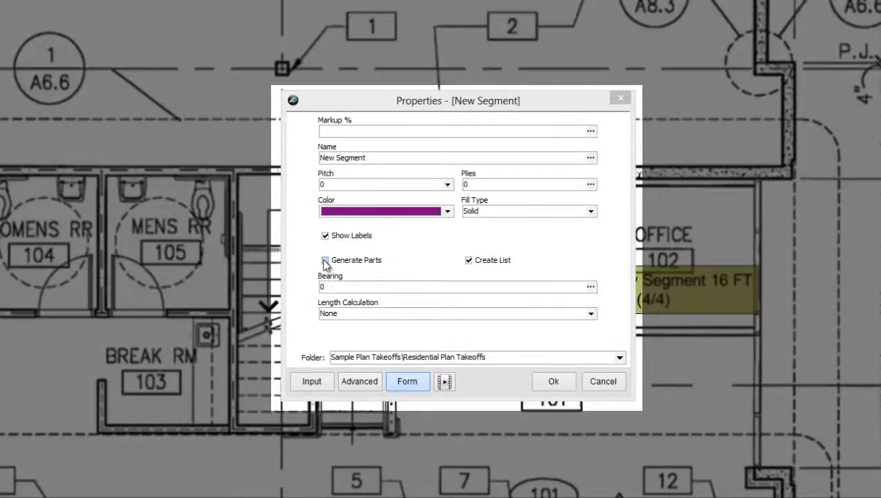
# - Enable Generate Parts for the 2.84 ft beam and view the estimating list
pyautogui.click(553, 381)
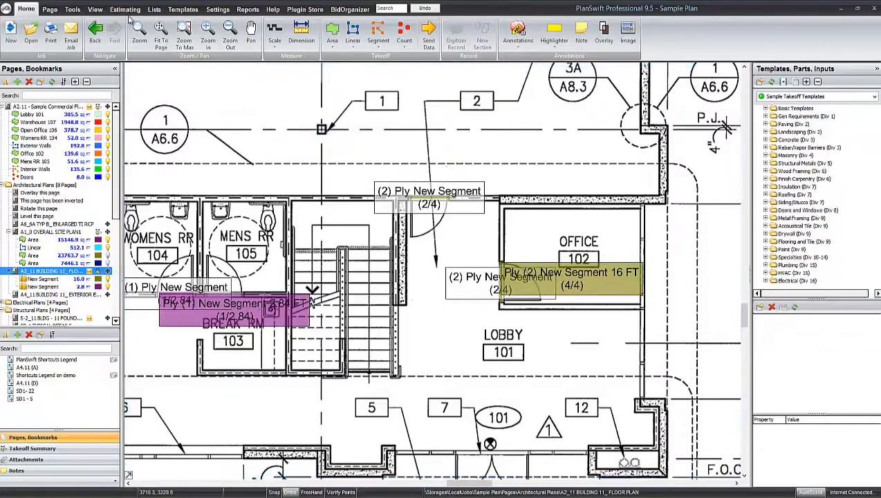
pyautogui.click(126, 9)
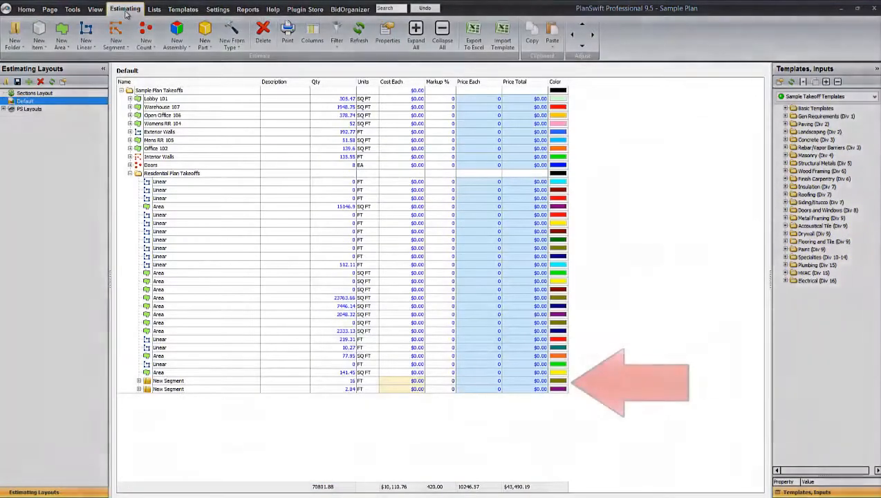
# - Expand the 2.84 FT New Segment row and select its Beam Legend part
pyautogui.click(207, 372)
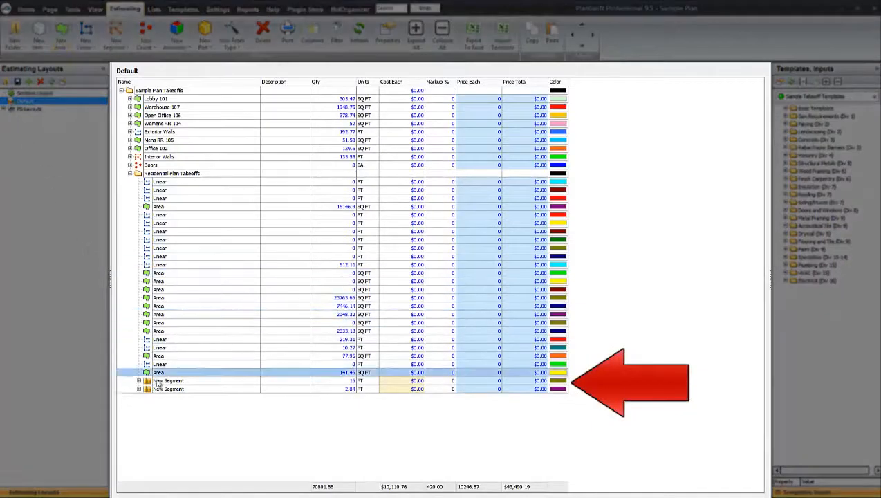
pyautogui.click(139, 388)
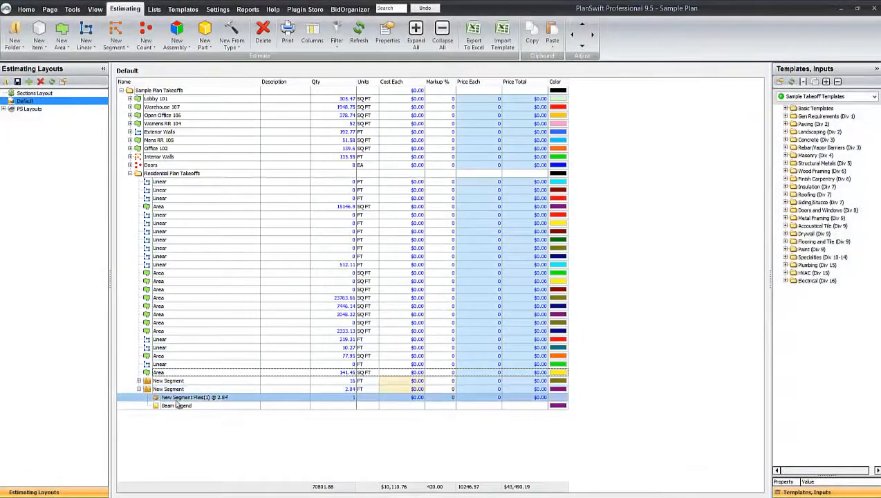
pyautogui.click(176, 405)
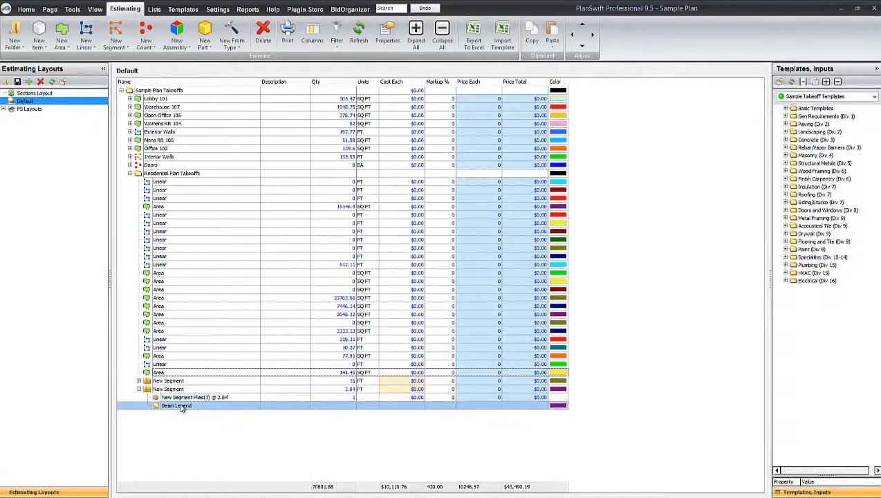